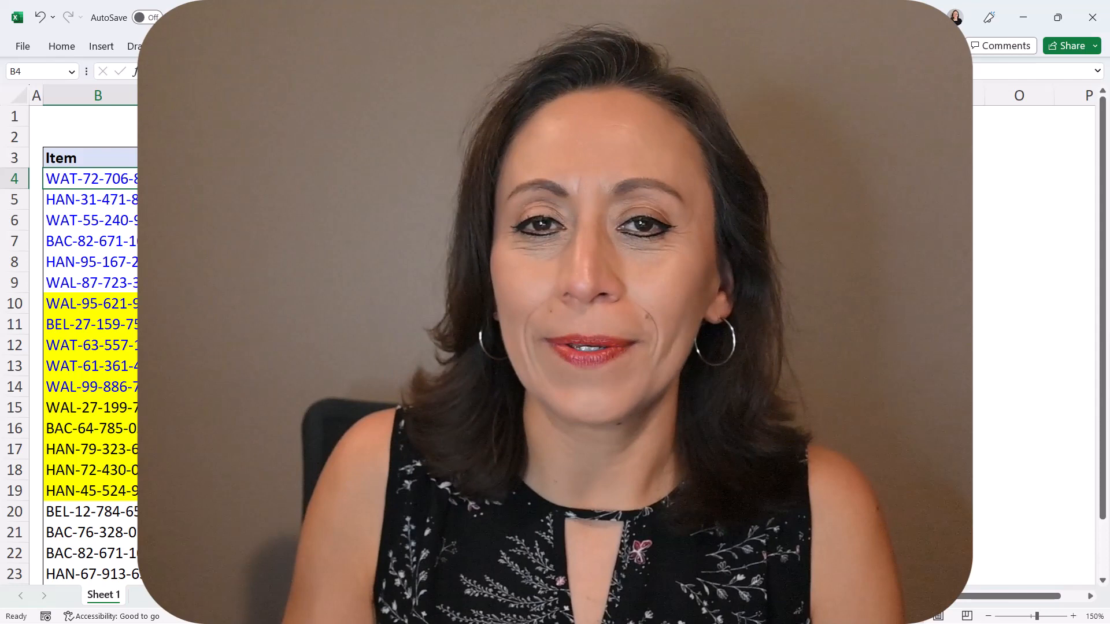
# Step: Enter =COUNTA(B4:B25) in F4 to count the 22 items
pyautogui.click(263, 72)
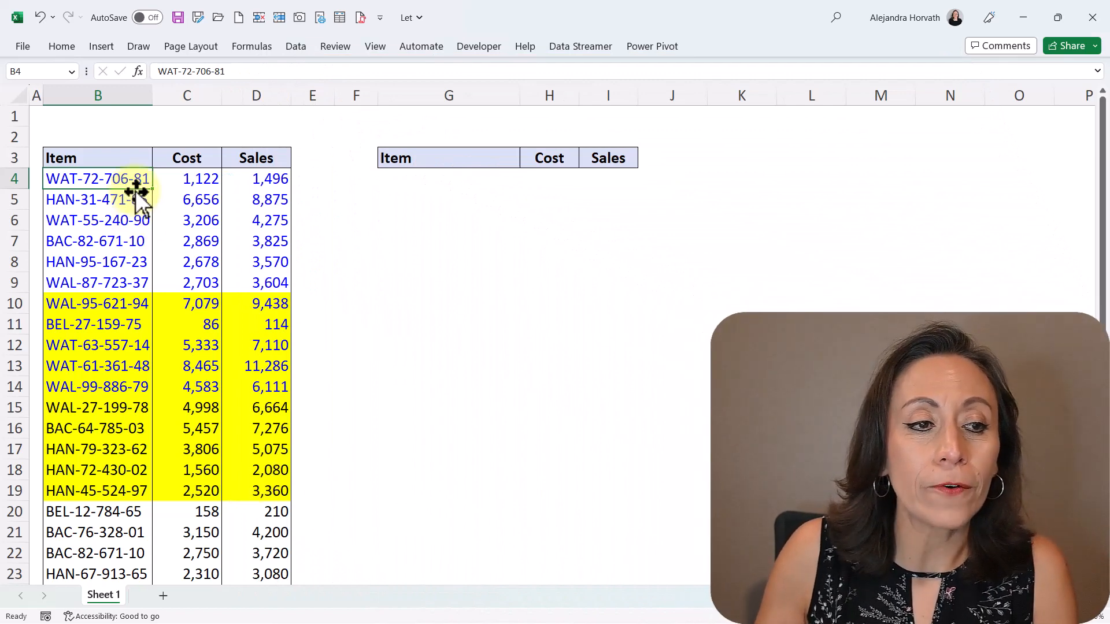
pyautogui.scroll(-3)
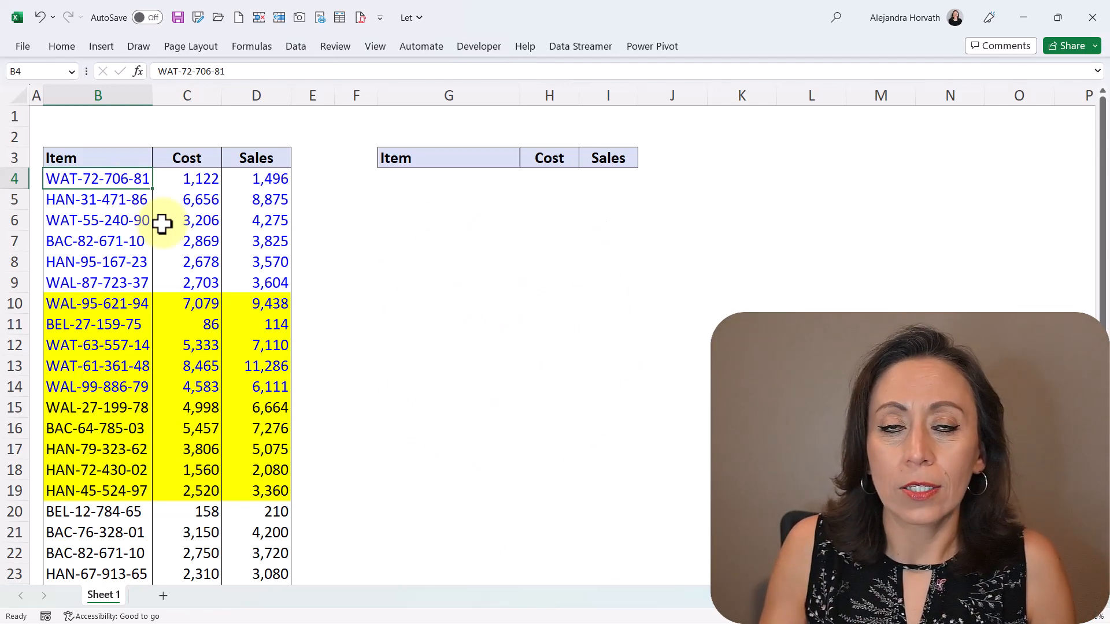
pyautogui.moveTo(239, 170)
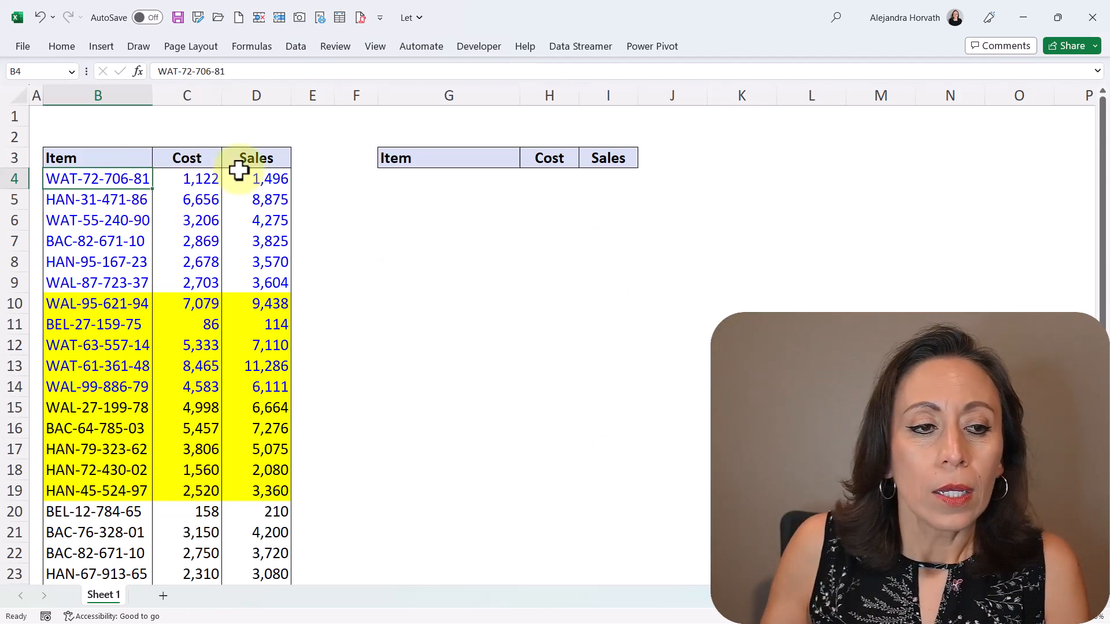
pyautogui.click(98, 303)
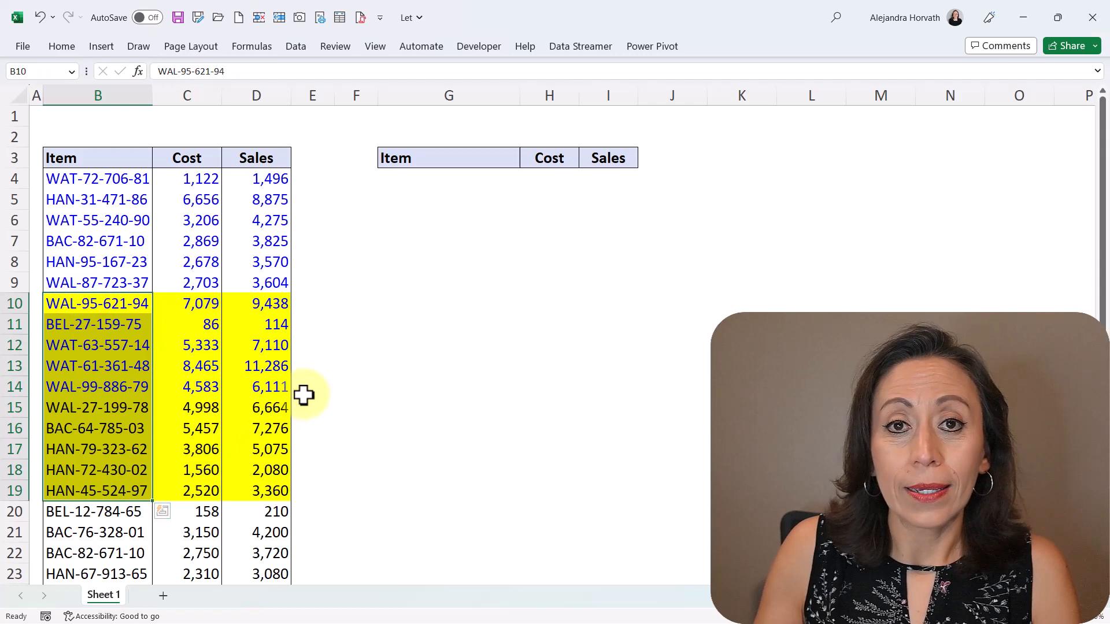
pyautogui.moveTo(551, 246)
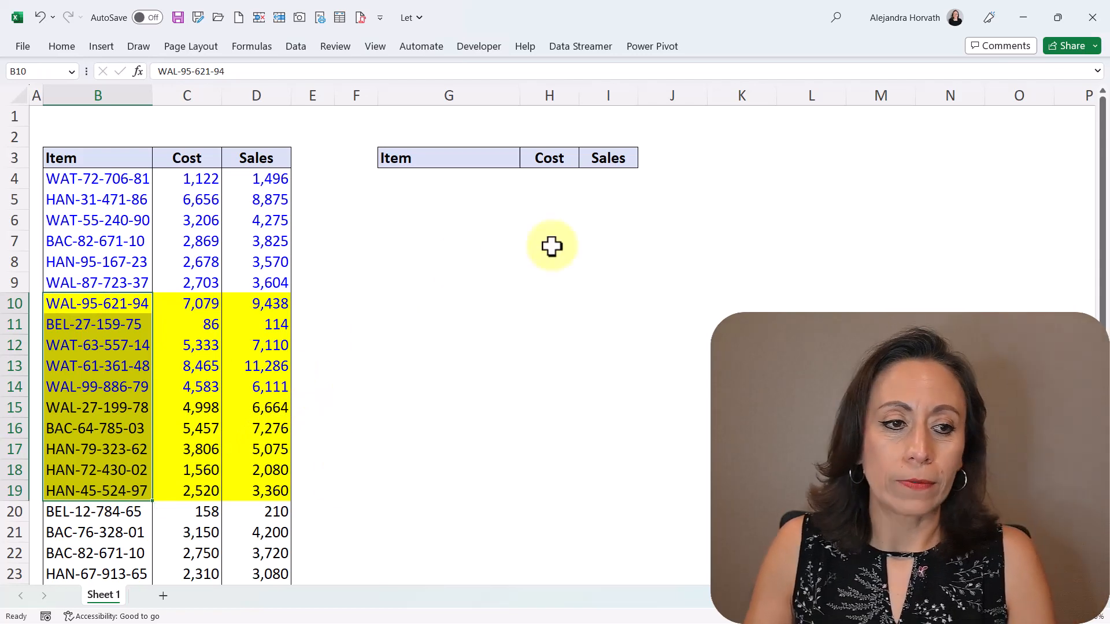
pyautogui.click(448, 179)
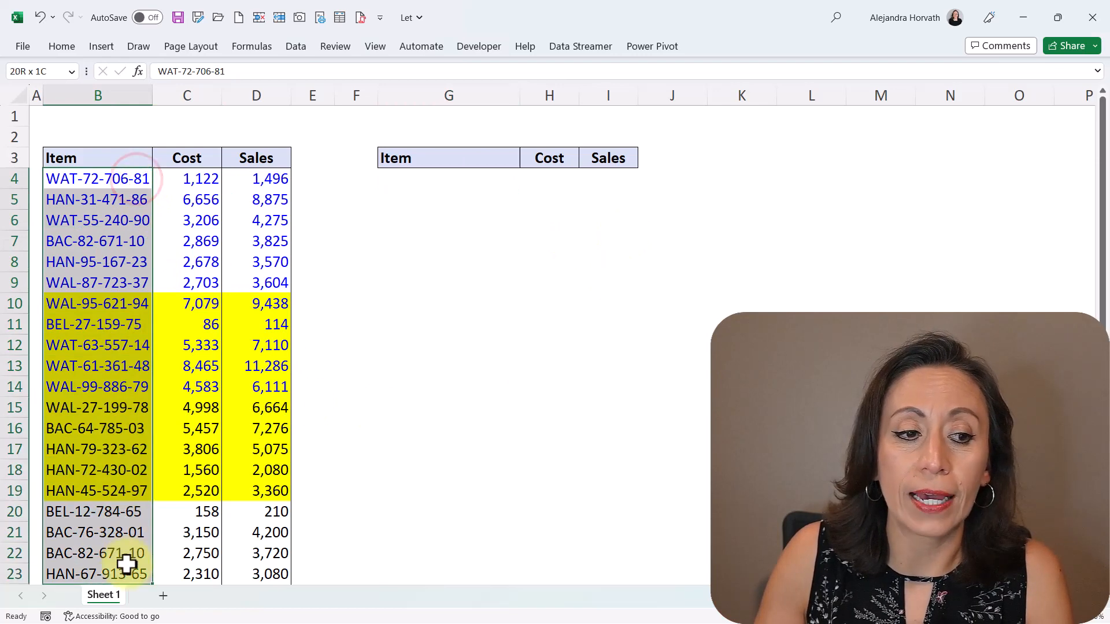
pyautogui.scroll(-3)
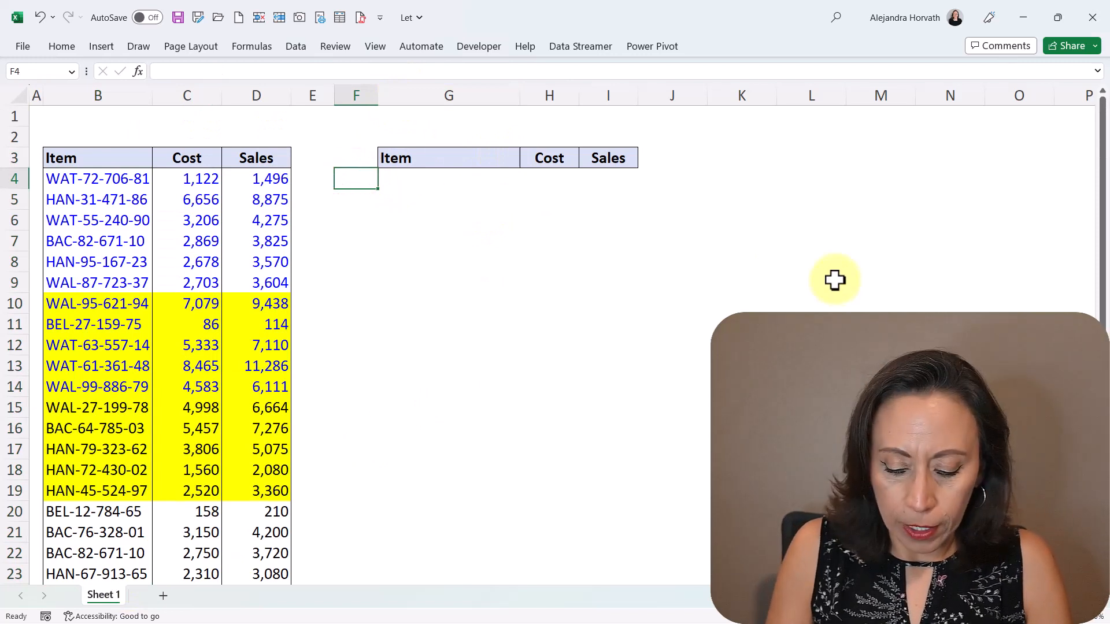
pyautogui.write('=counta(')
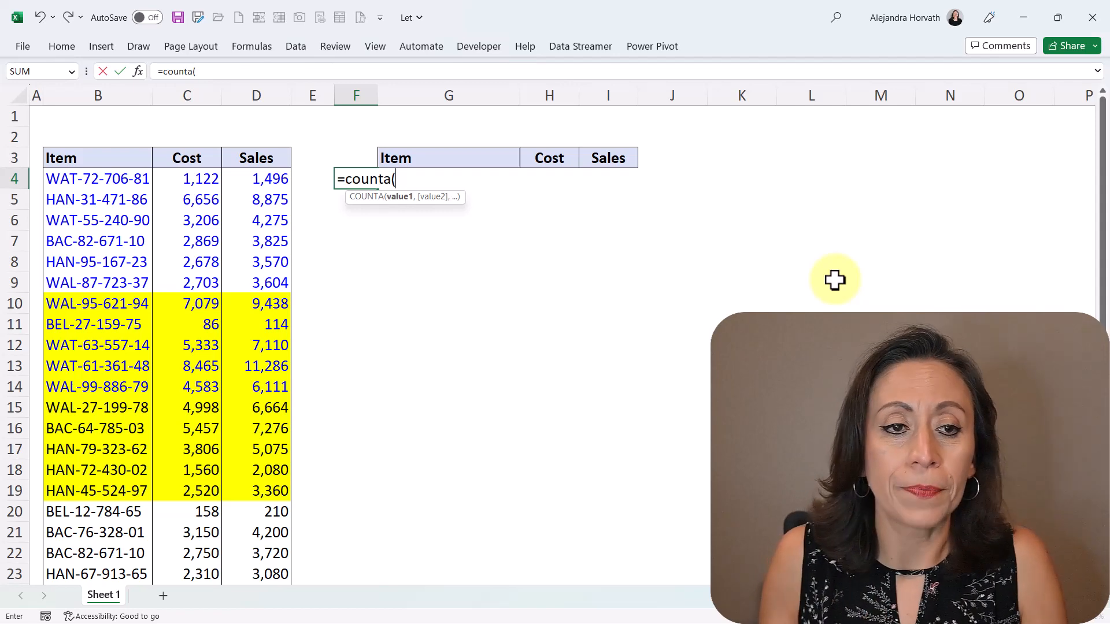
pyautogui.click(256, 178)
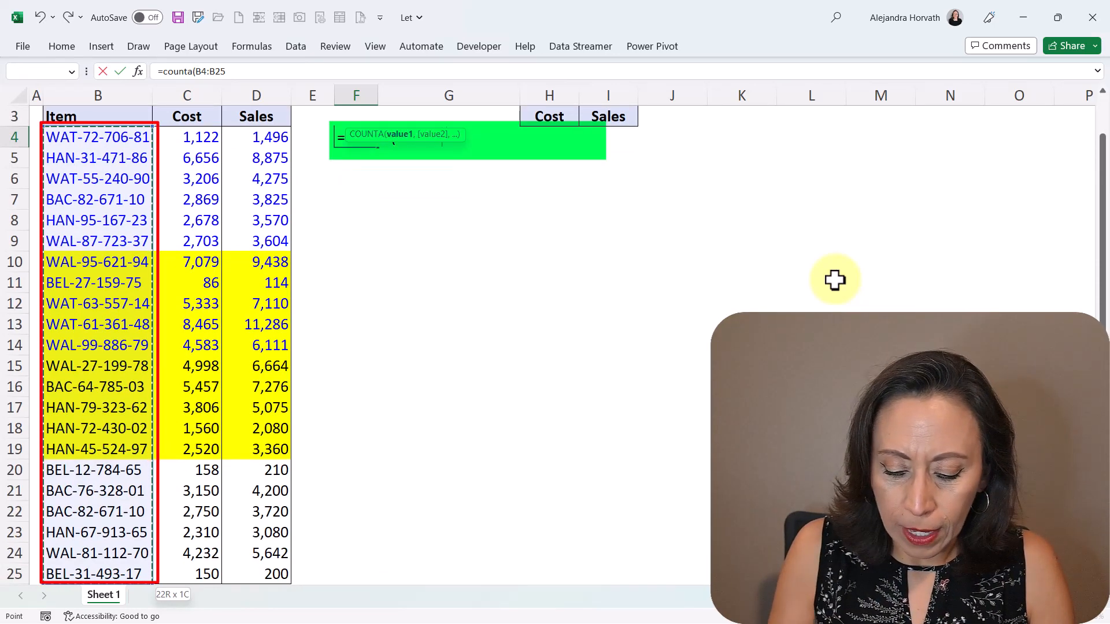
pyautogui.press('Enter')
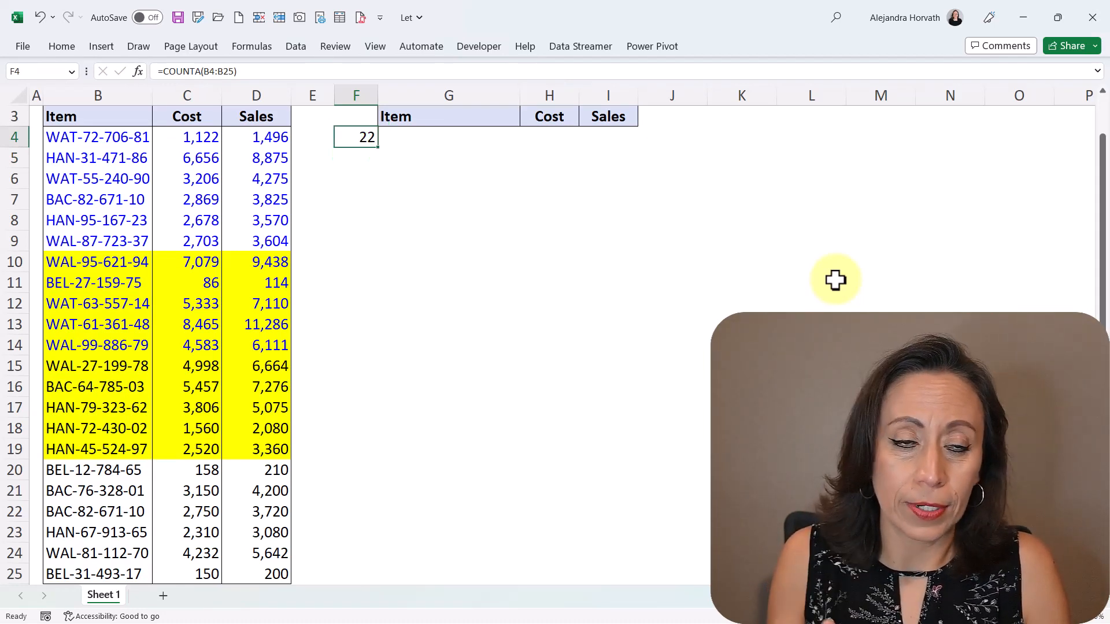
# Step: Edit the F4 formula to divide the count by 2, showing 11
pyautogui.doubleClick(355, 136)
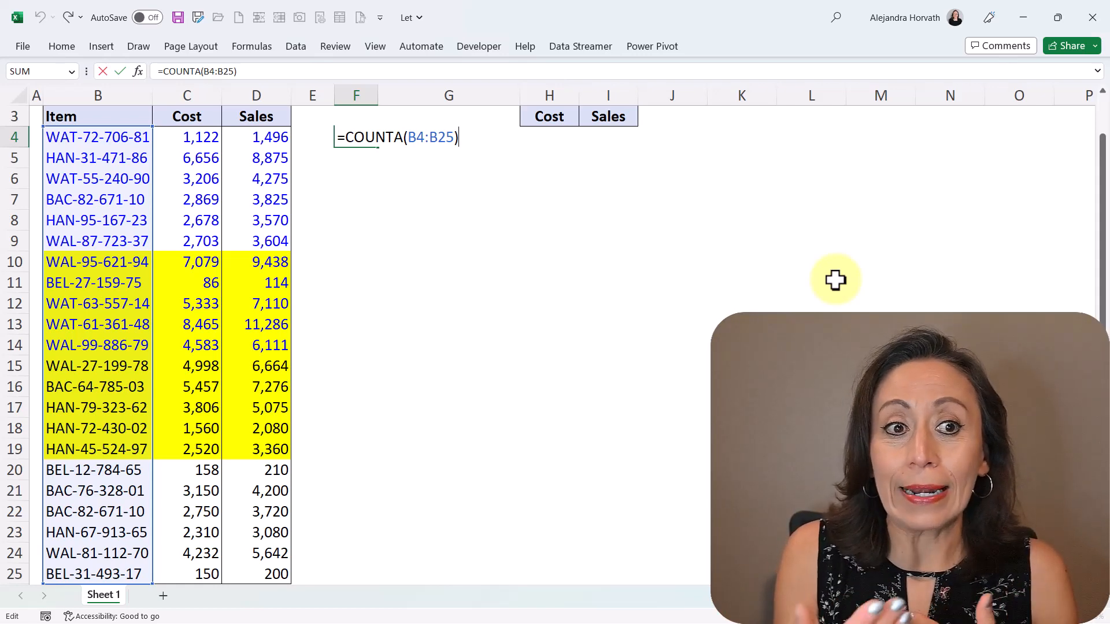
pyautogui.write('/')
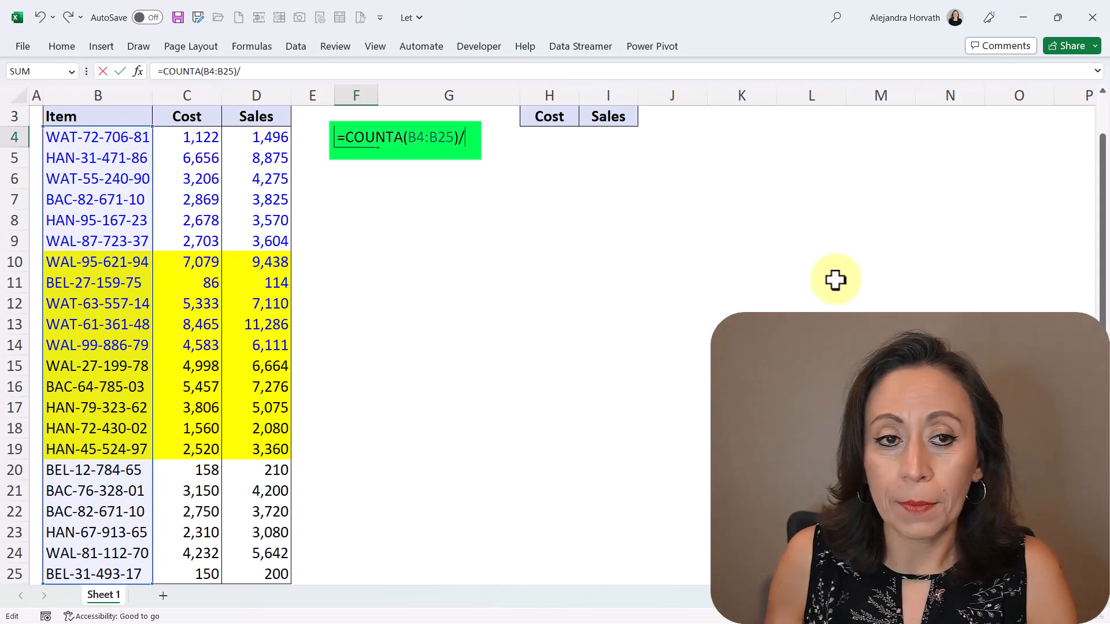
pyautogui.press('Enter')
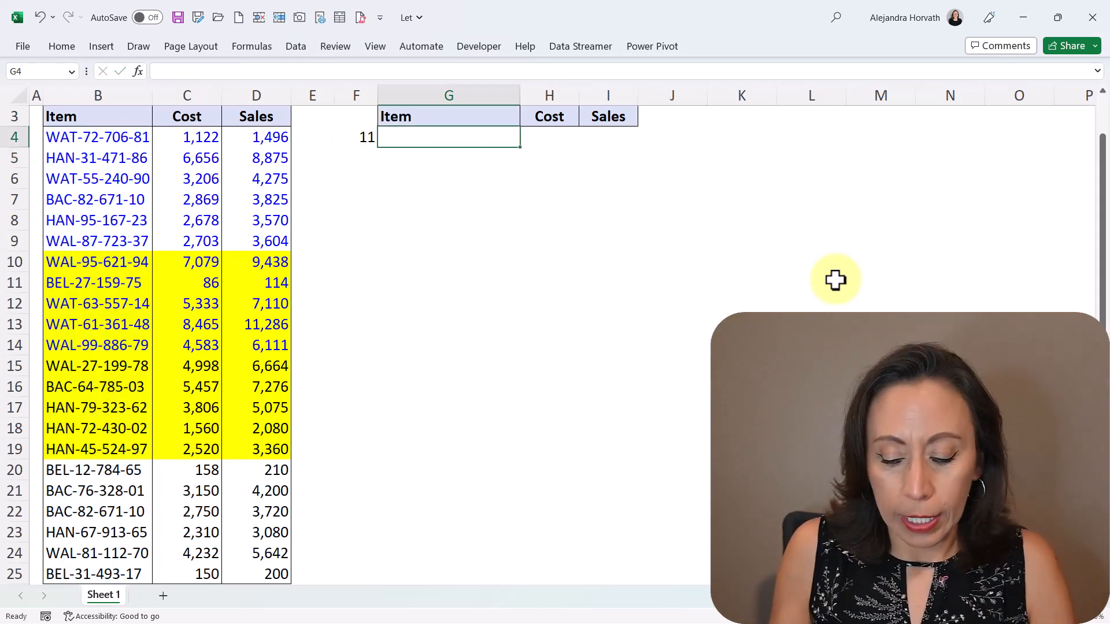
# Step: Enter =TAKE(B4:D25,F4) in G4 to spill the first 11 Item, Cost, Sales rows
pyautogui.write('=')
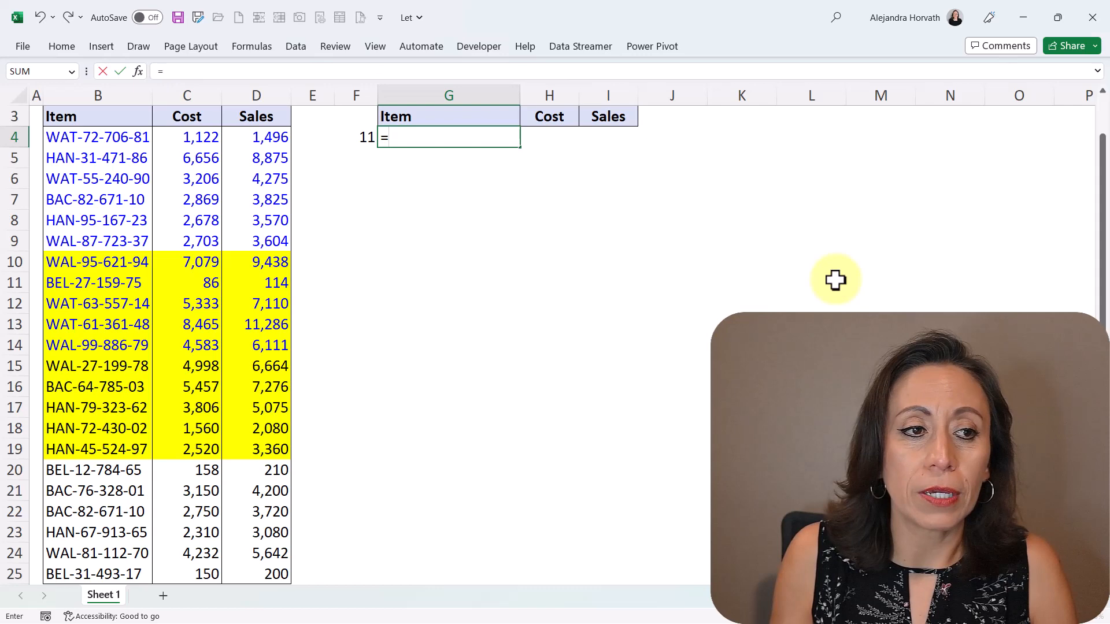
pyautogui.write('t')
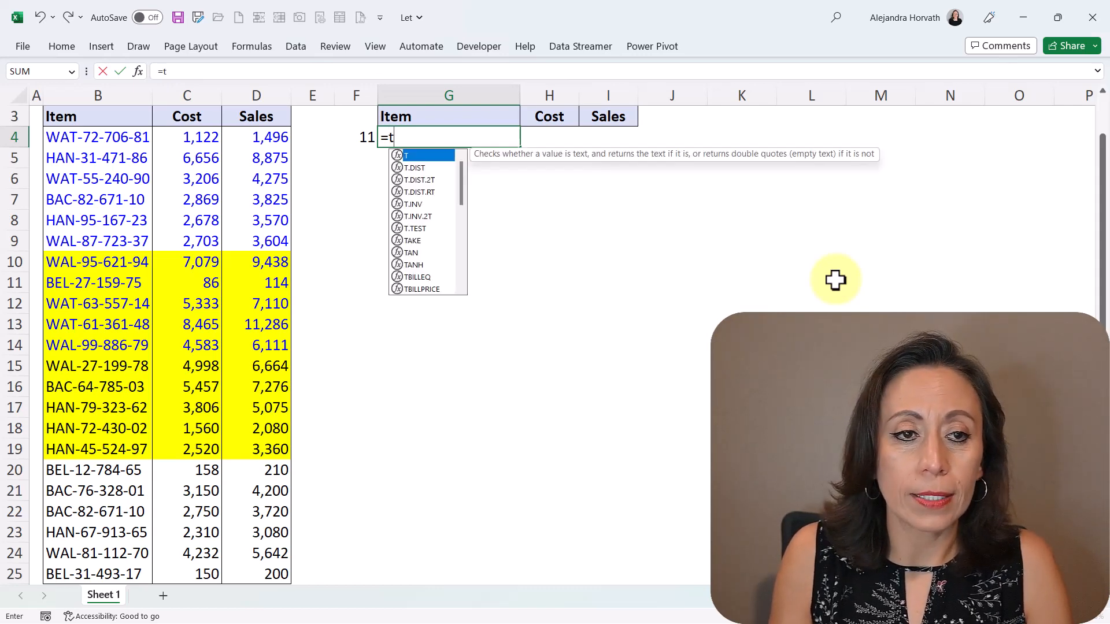
pyautogui.write('ake(')
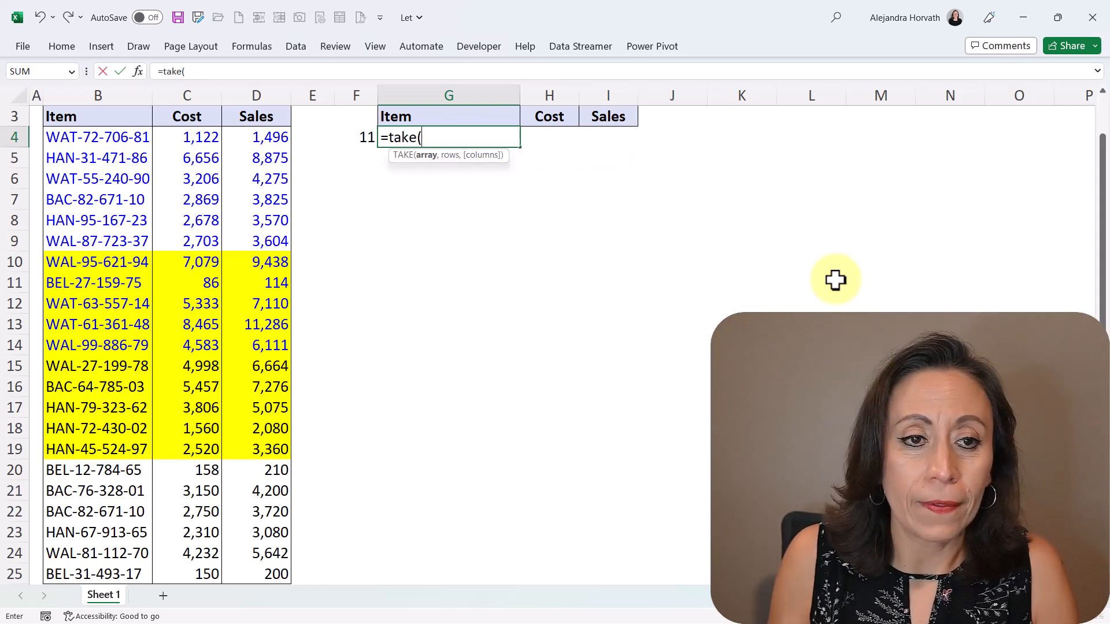
pyautogui.click(98, 137)
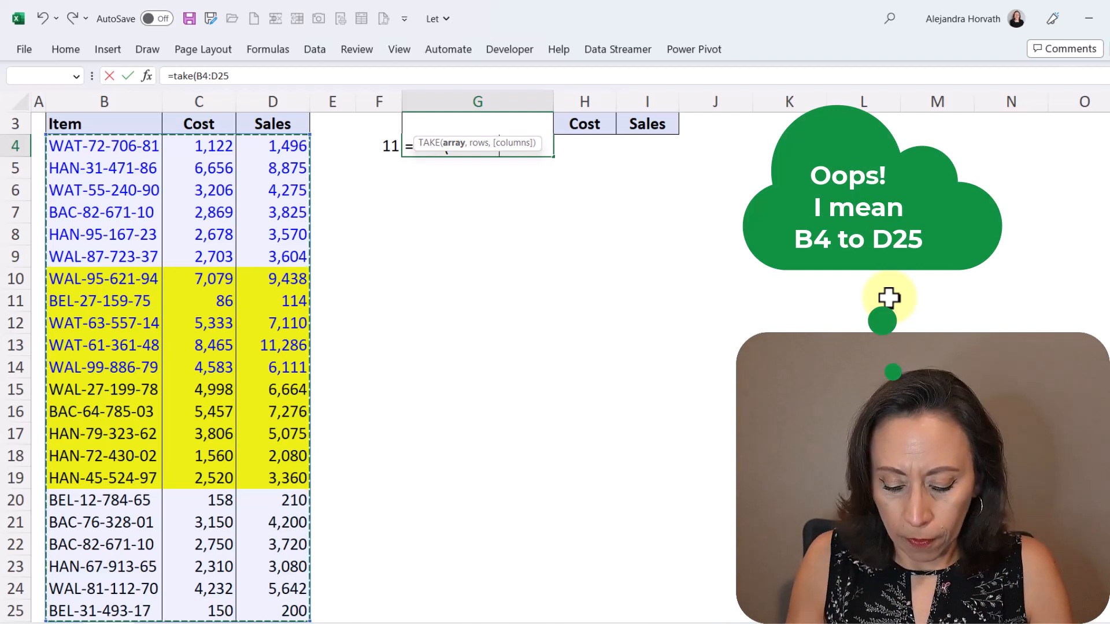
pyautogui.write(',')
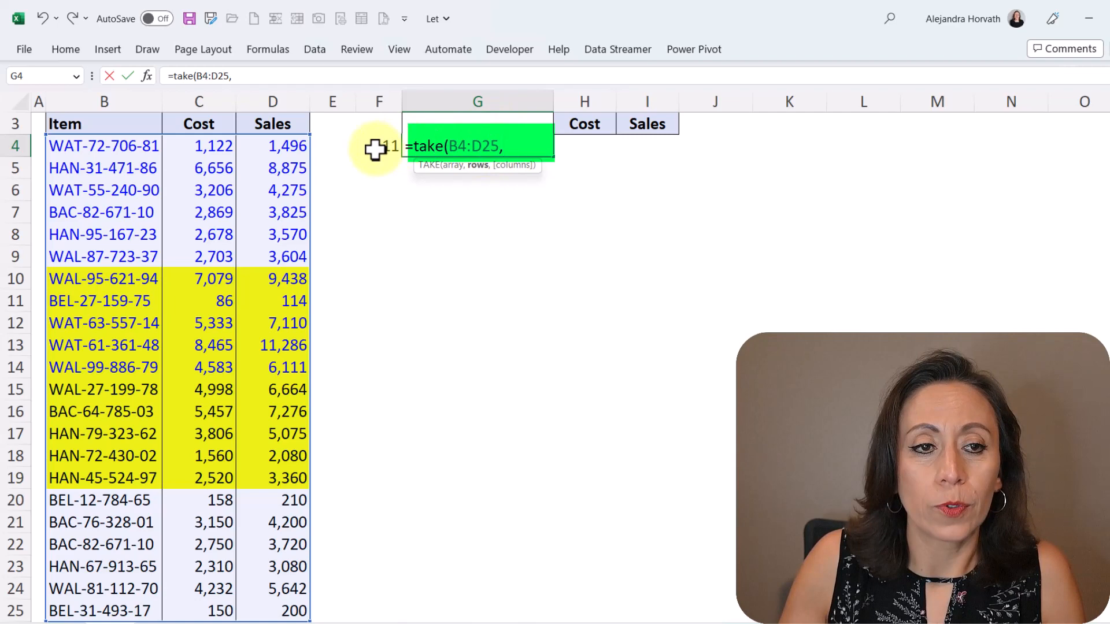
pyautogui.click(379, 146)
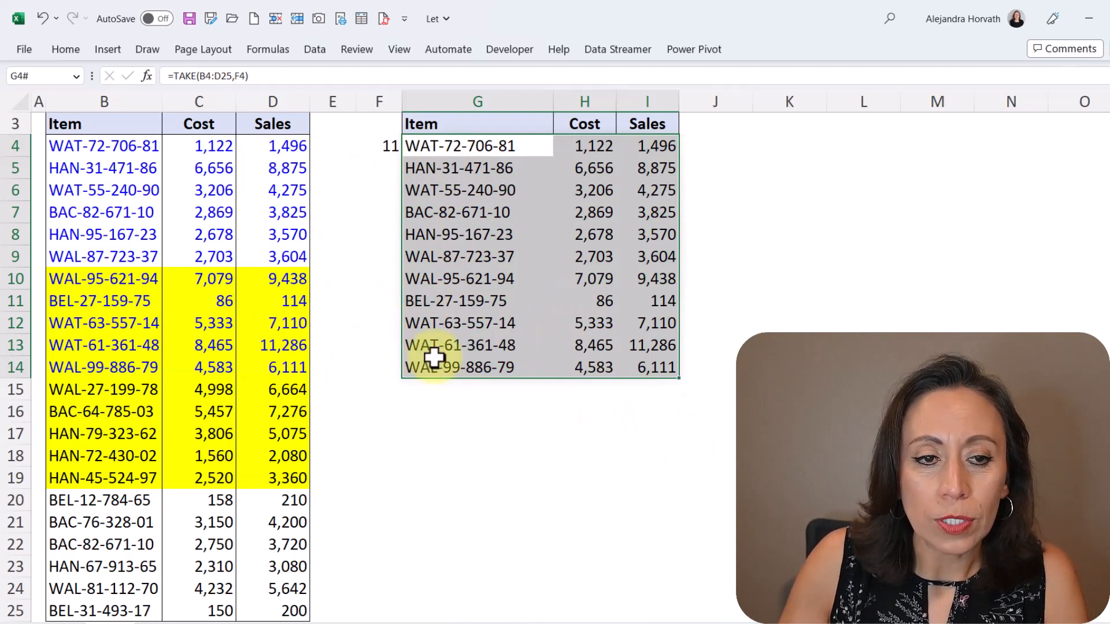
# Step: Append +5 to the F4 formula so it shows 16 and the spill reaches HAN-45-524-97
pyautogui.moveTo(272, 278); pyautogui.dragTo(272, 455)
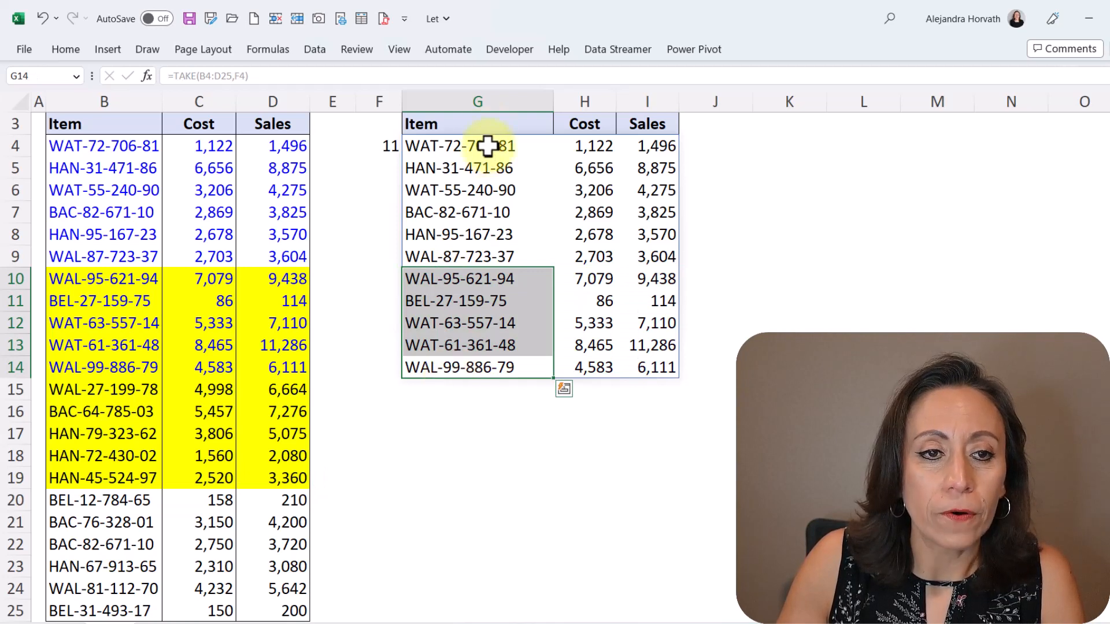
pyautogui.click(477, 145)
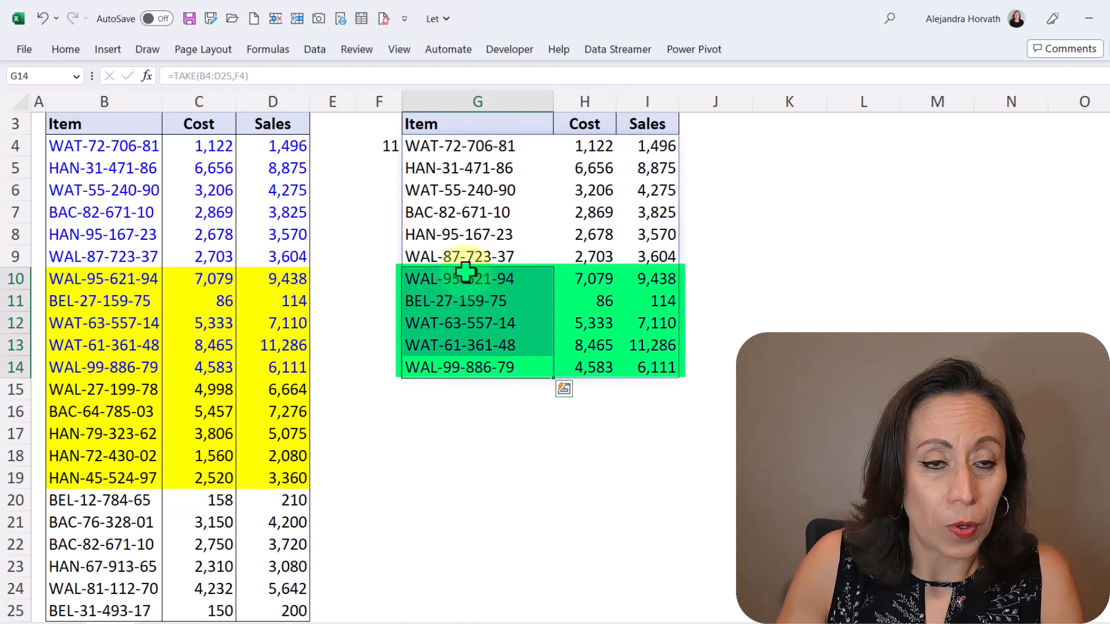
pyautogui.click(379, 146)
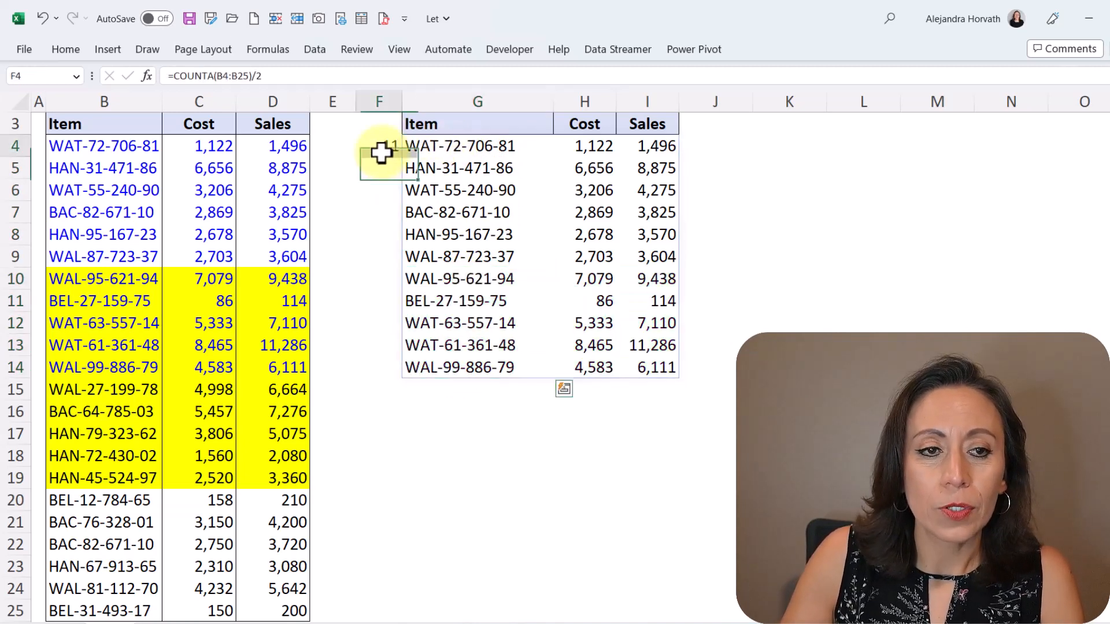
pyautogui.doubleClick(379, 145)
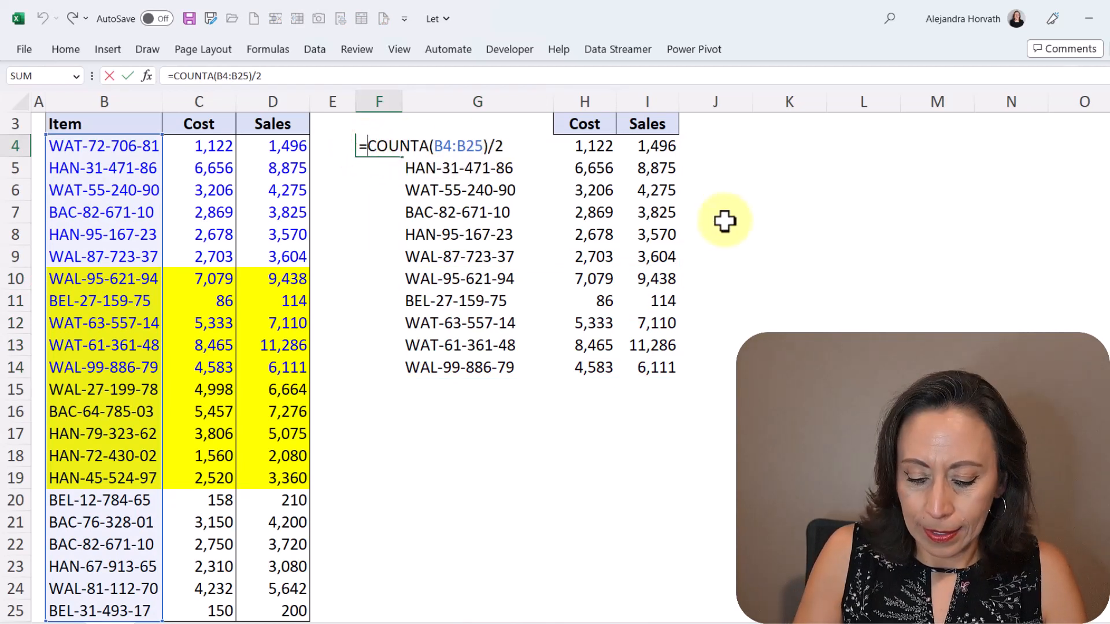
pyautogui.write('+5')
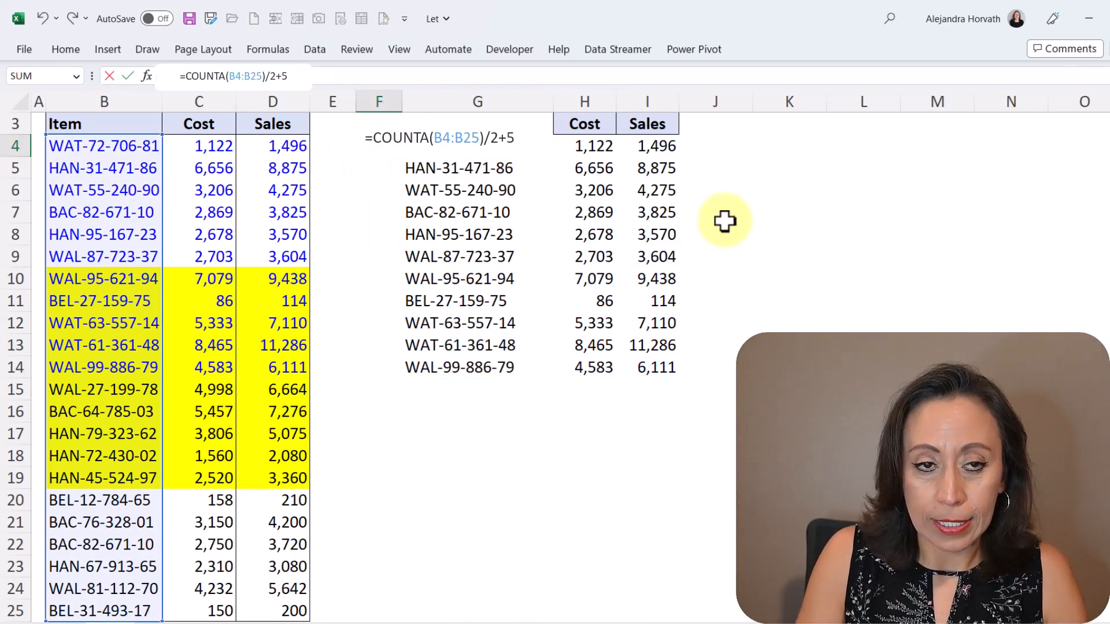
pyautogui.click(379, 168)
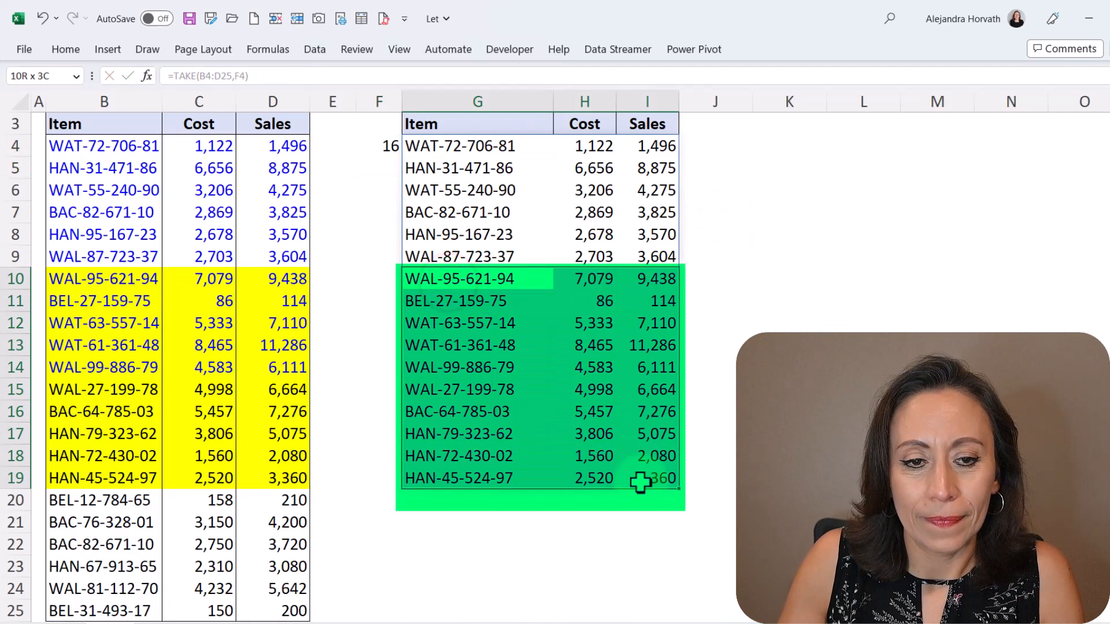
# Step: Wrap the G4 formula as =TAKE(TAKE(B4:D25,F4),-10) to keep the last 10 rows
pyautogui.click(478, 278)
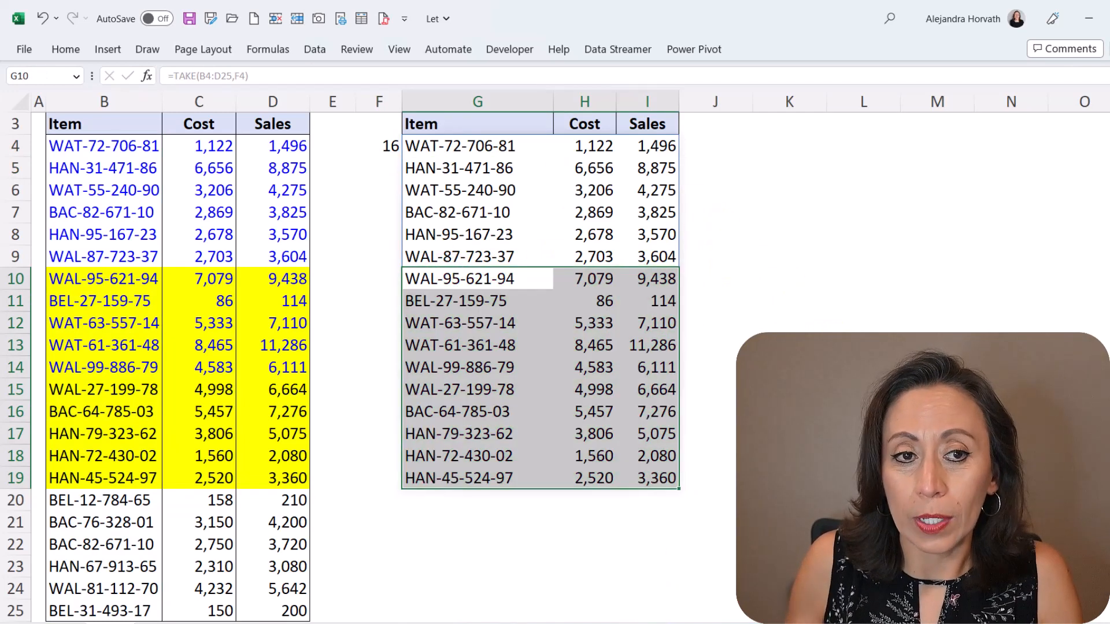
pyautogui.click(476, 146)
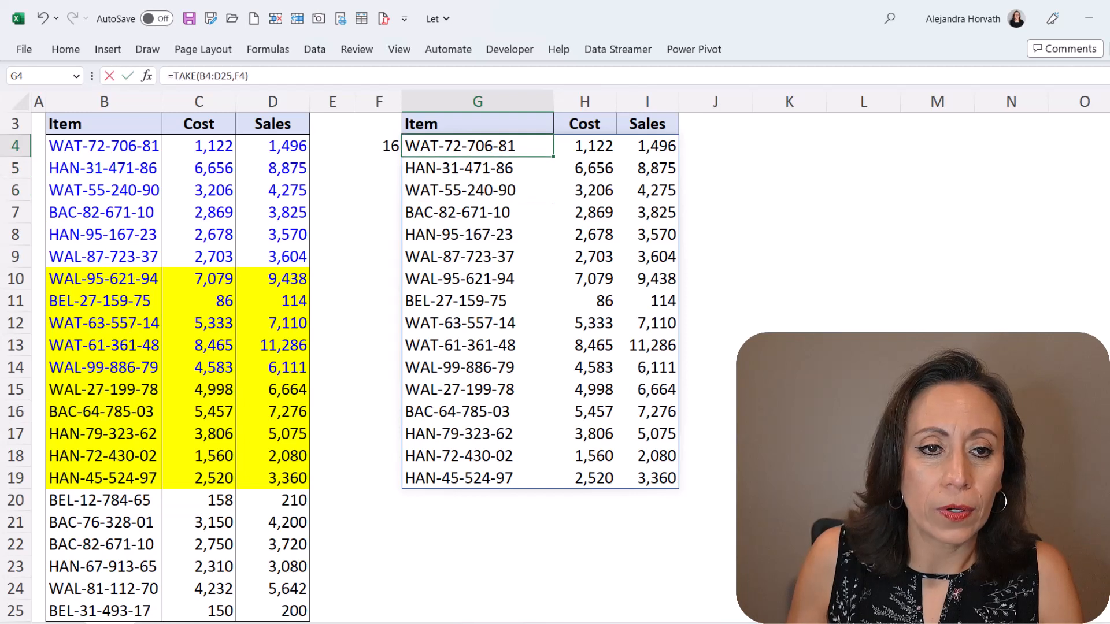
pyautogui.doubleClick(477, 145)
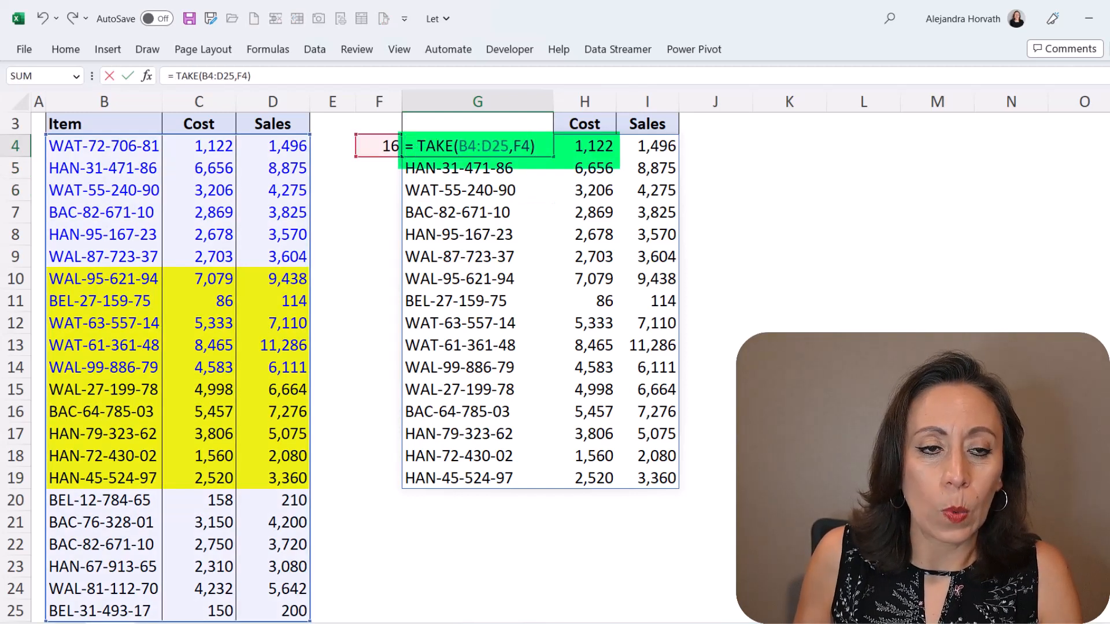
pyautogui.write('take(')
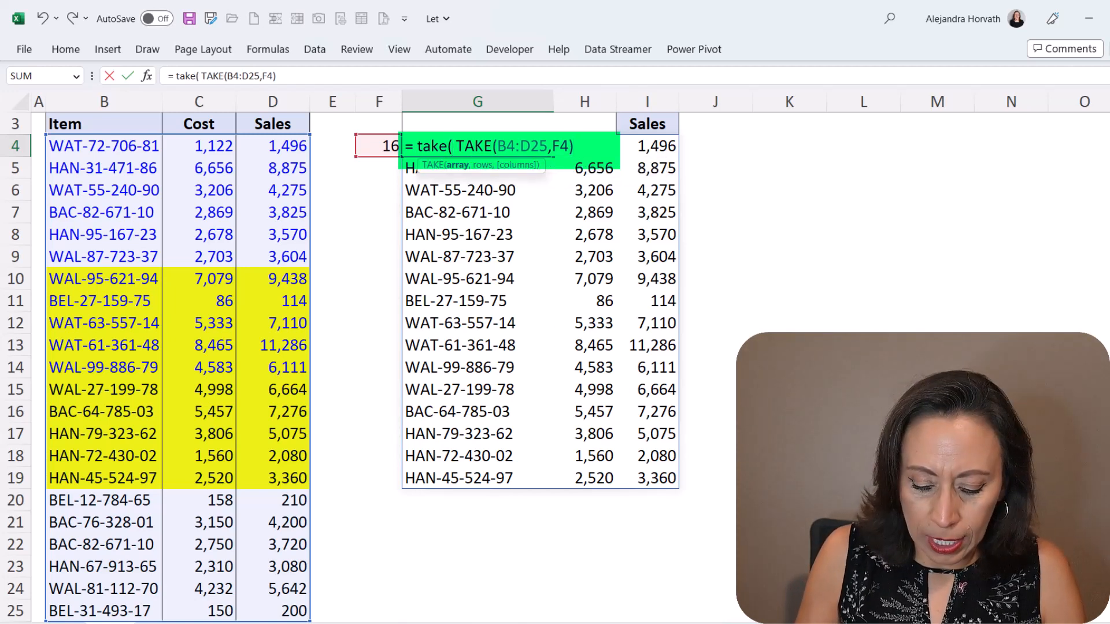
pyautogui.write(',')
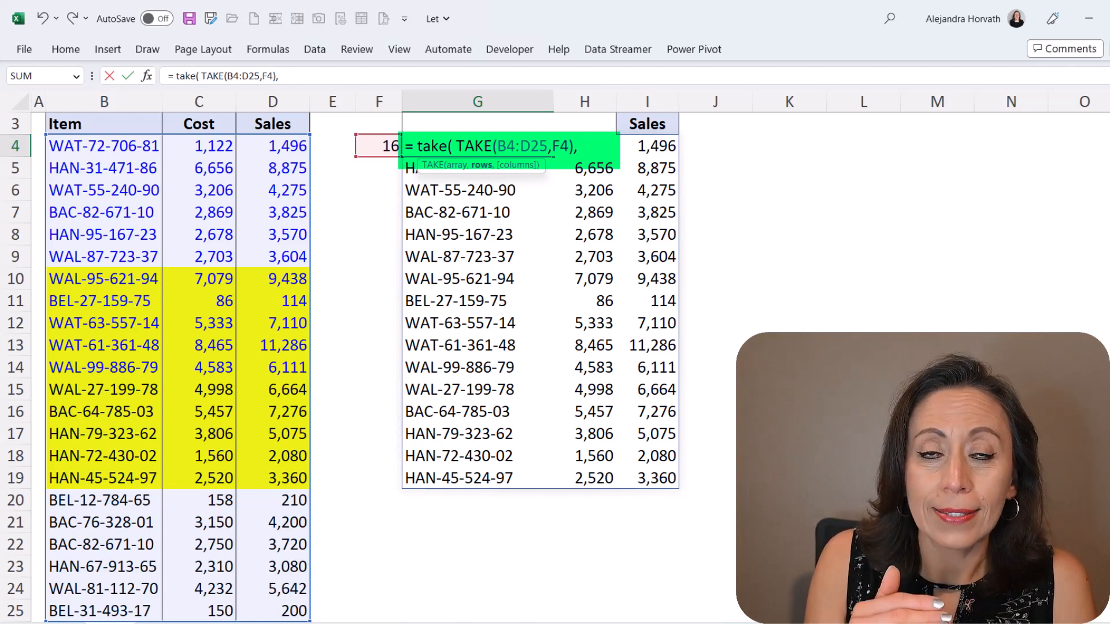
pyautogui.write('-')
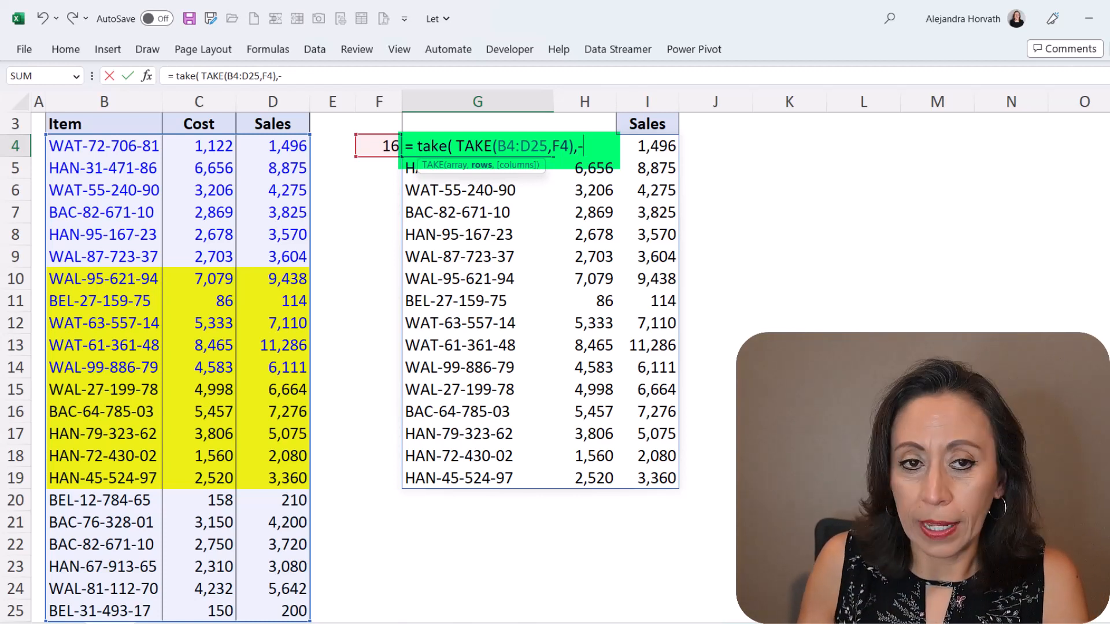
pyautogui.write('10)')
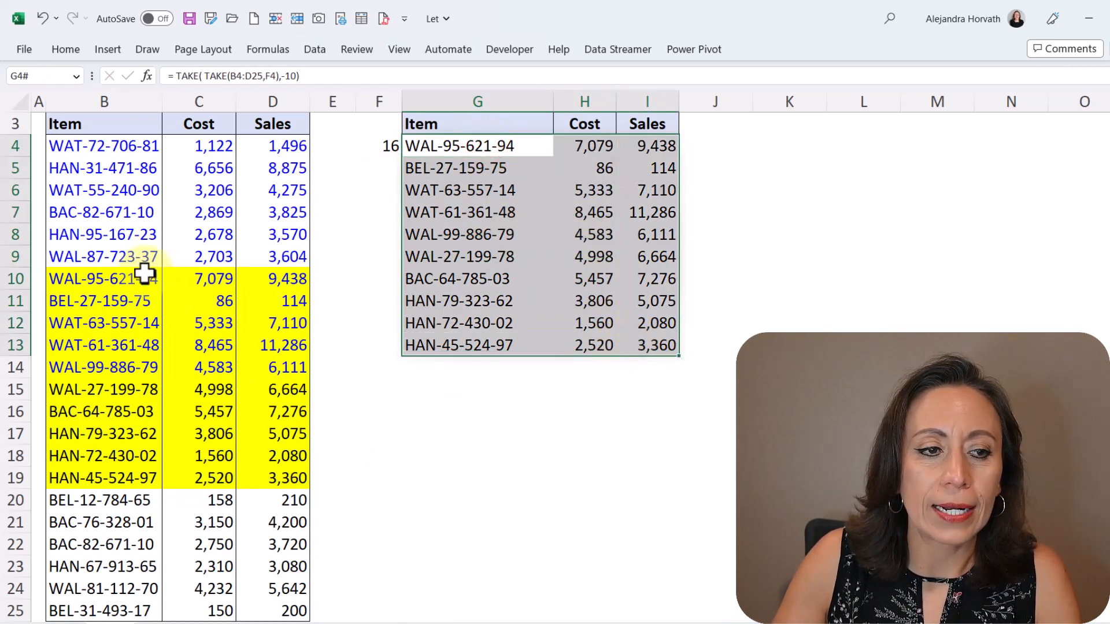
# Step: Replace the F4 reference in G4 with (COUNTA(B4:B25)/2)+5 and review the formula
pyautogui.click(104, 278)
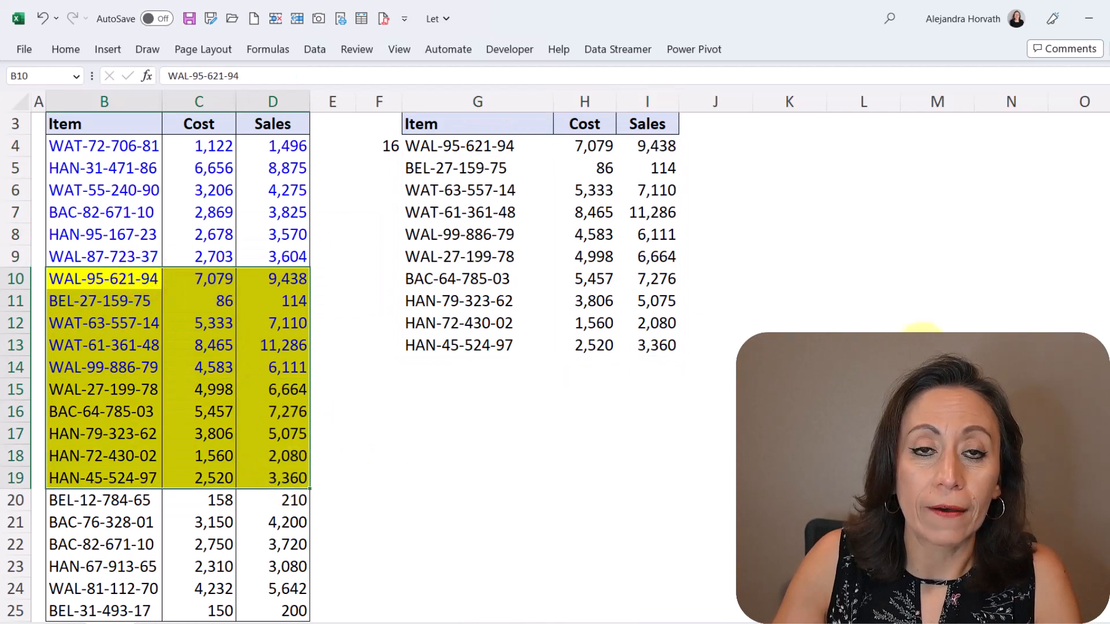
pyautogui.click(477, 146)
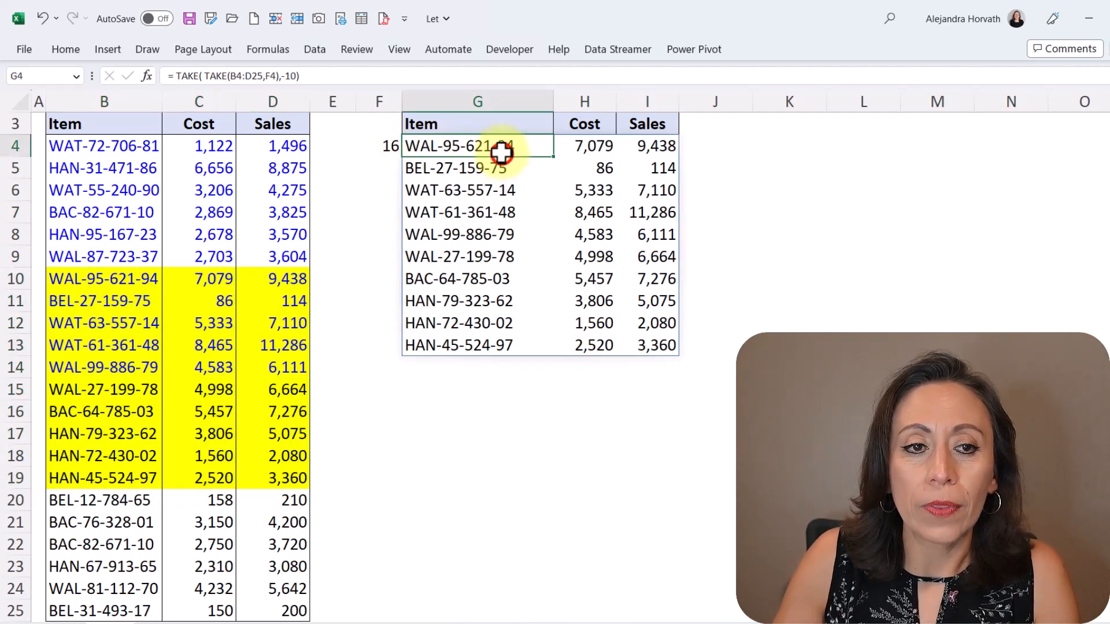
pyautogui.doubleClick(477, 145)
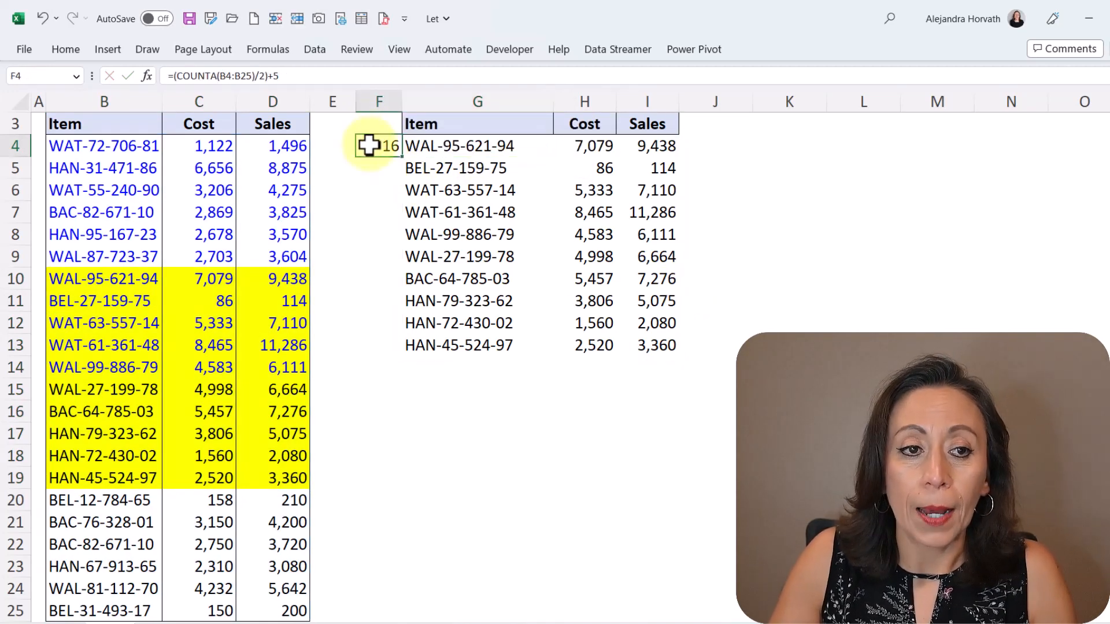
pyautogui.doubleClick(378, 146)
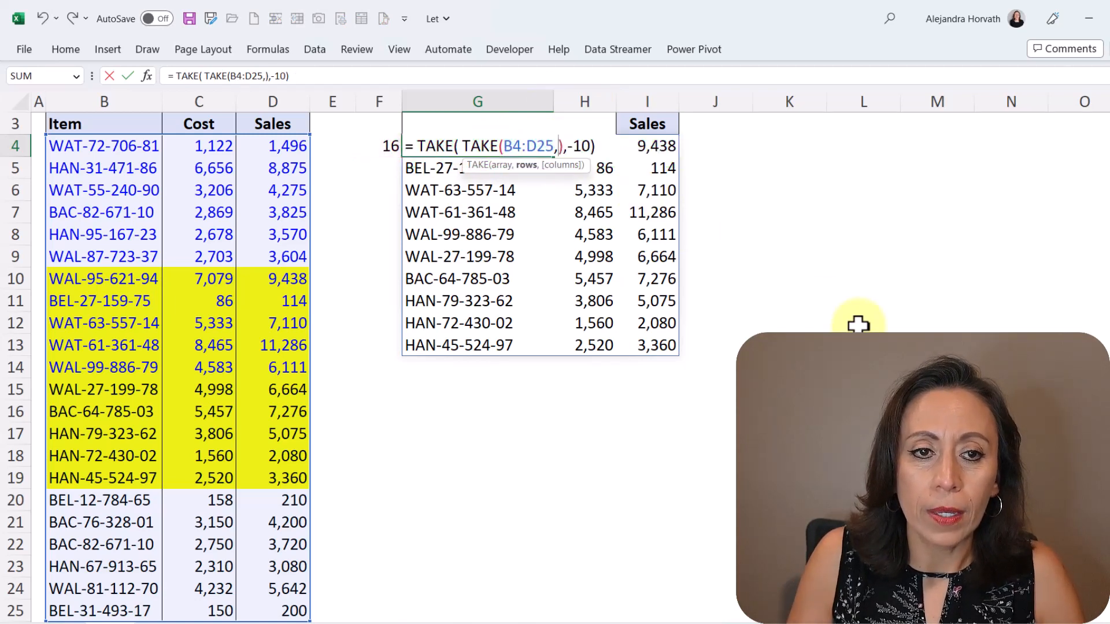
pyautogui.write('(COUNTA(B4:B25)/2)+5')
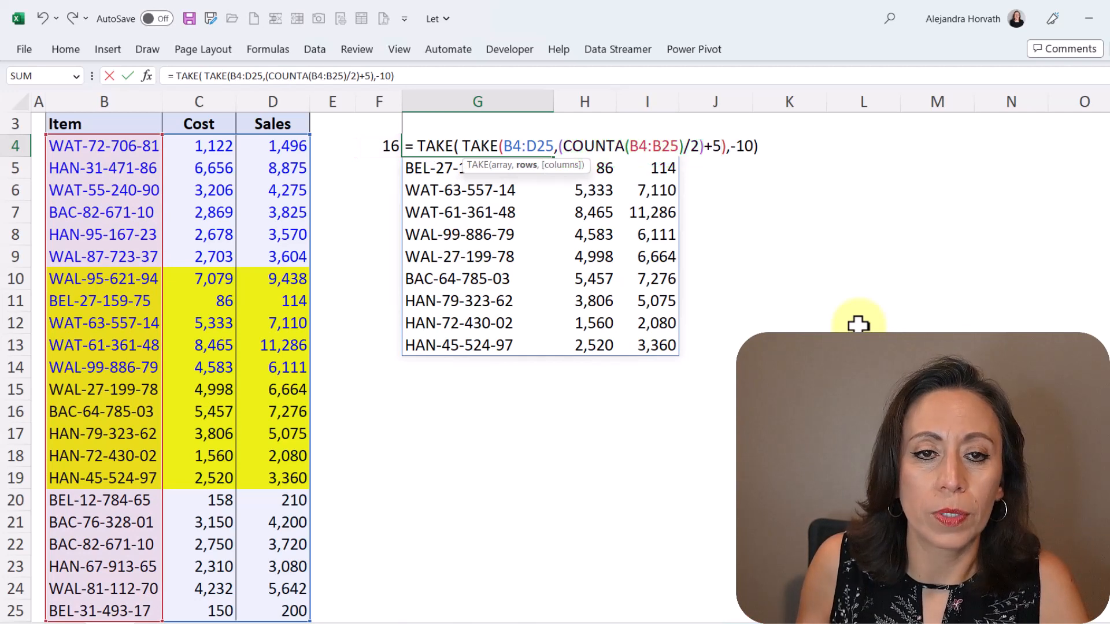
pyautogui.press('Enter')
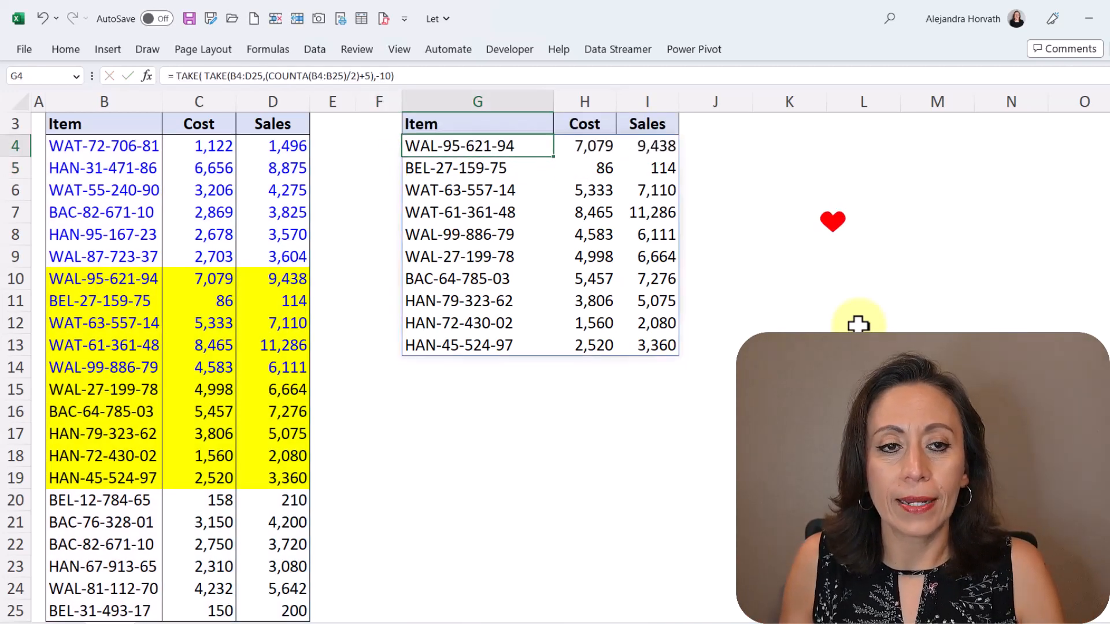
pyautogui.doubleClick(458, 145)
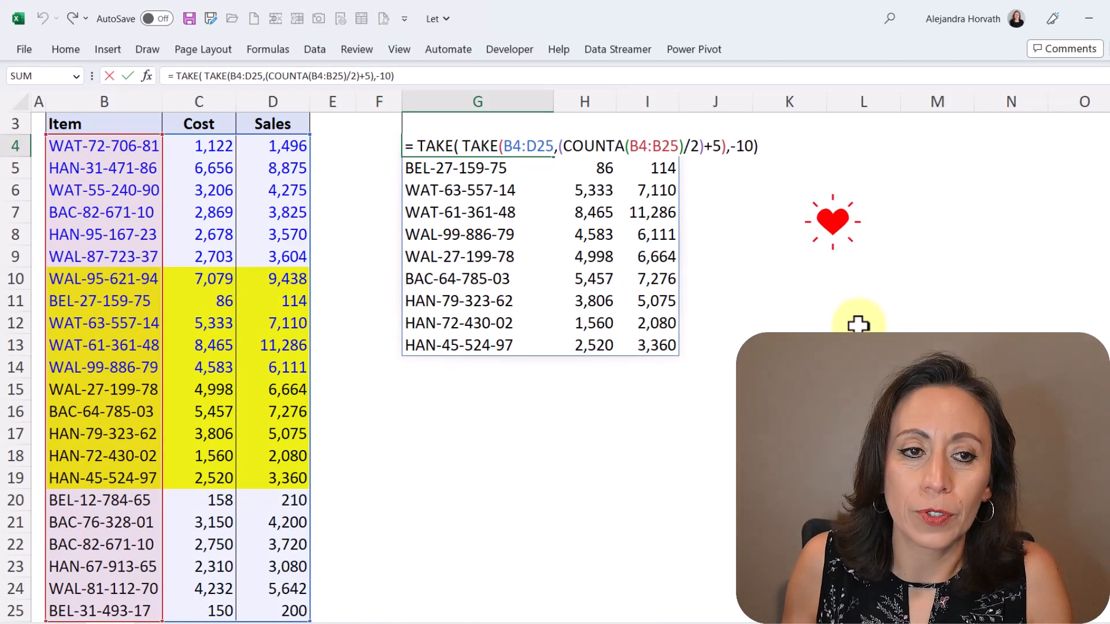